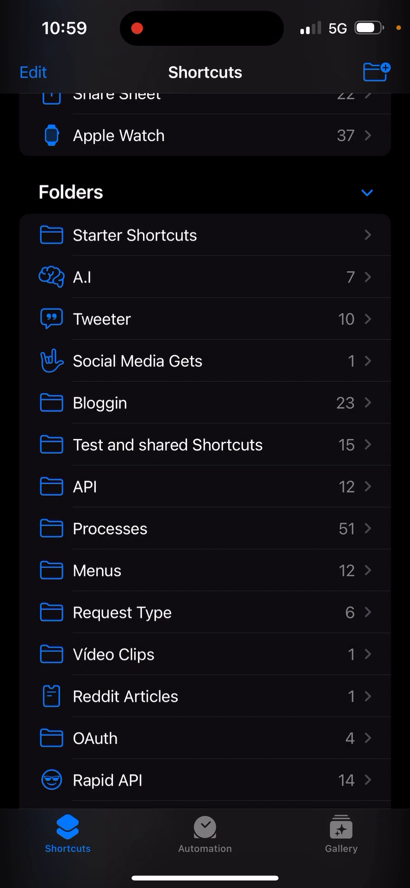
Open the A.I folder to list its seven AI shortcuts.
click(82, 277)
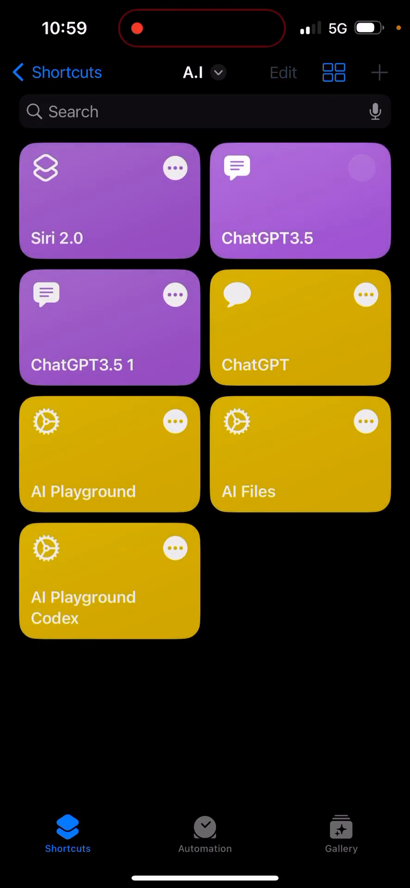
Open ChatGPT3.5 in the editor and scroll through its actions to End If.
click(300, 201)
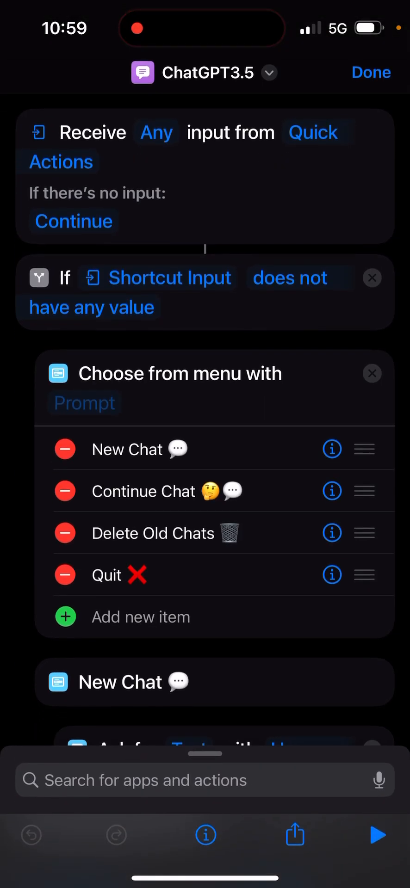
scroll(down, 3)
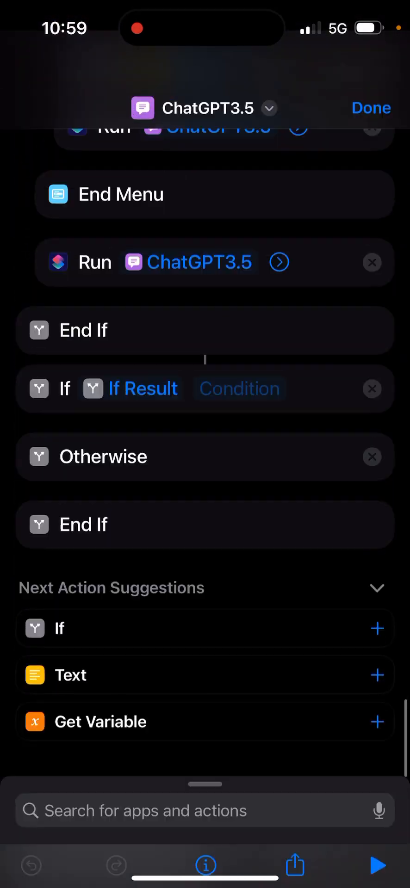
Open AI Playground and review its prompt, parameter requests and OpenAI completions request.
click(371, 107)
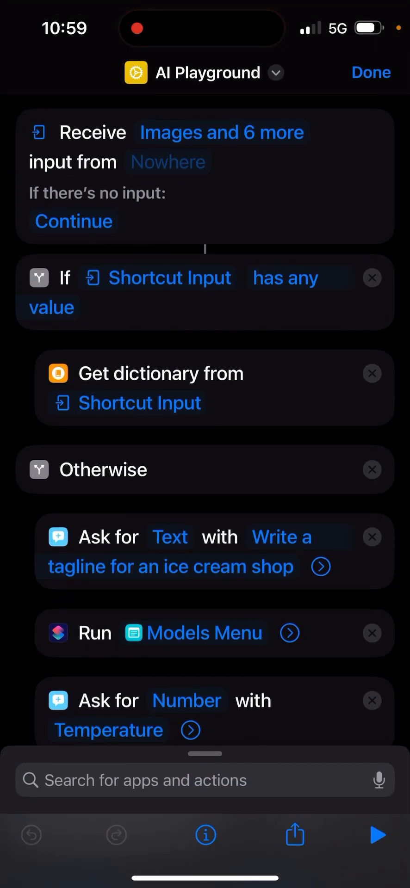
scroll(down, 3)
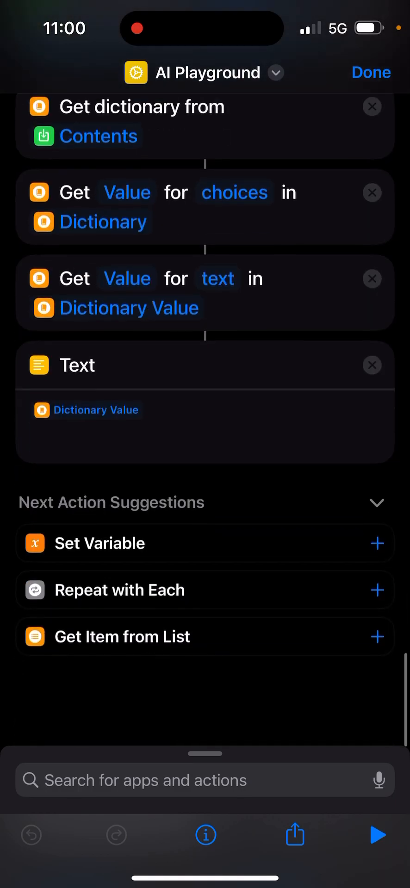
scroll(down, 3)
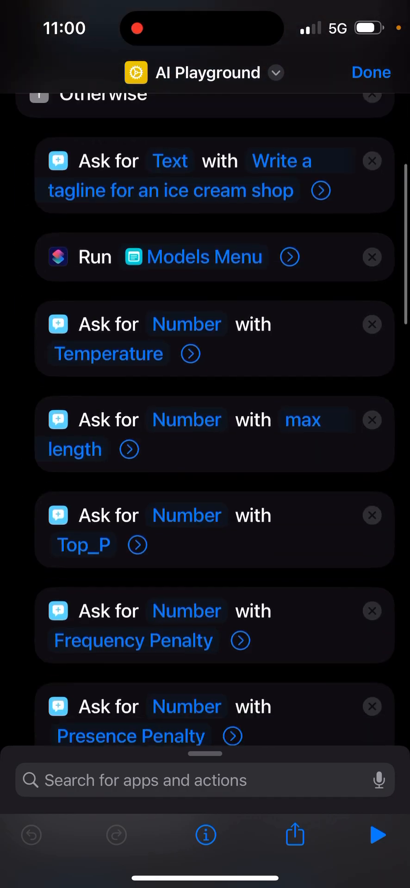
scroll(down, 3)
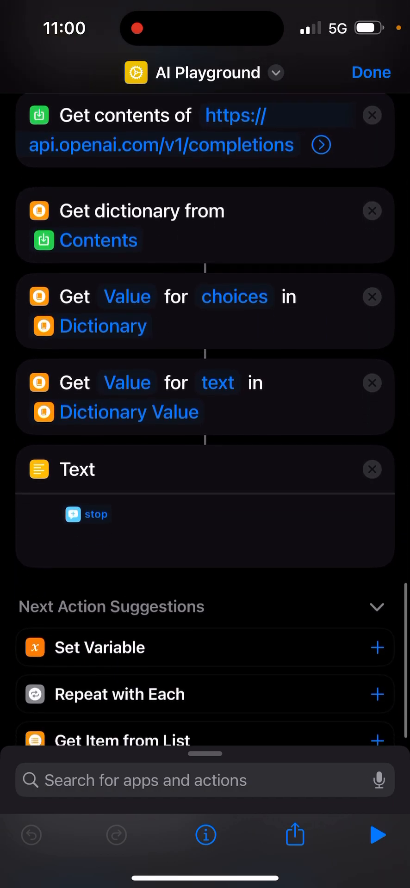
scroll(down, 3)
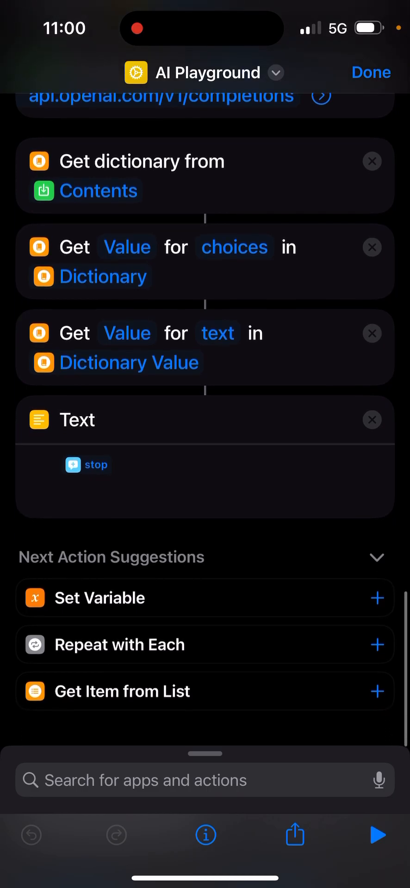
scroll(down, 3)
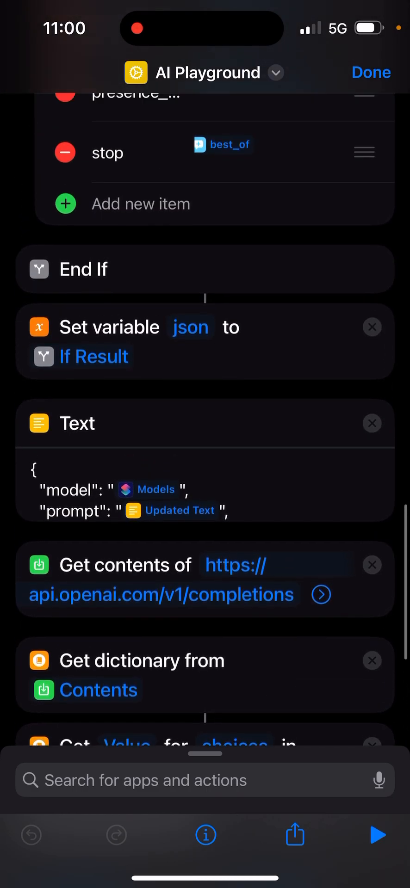
scroll(down, 3)
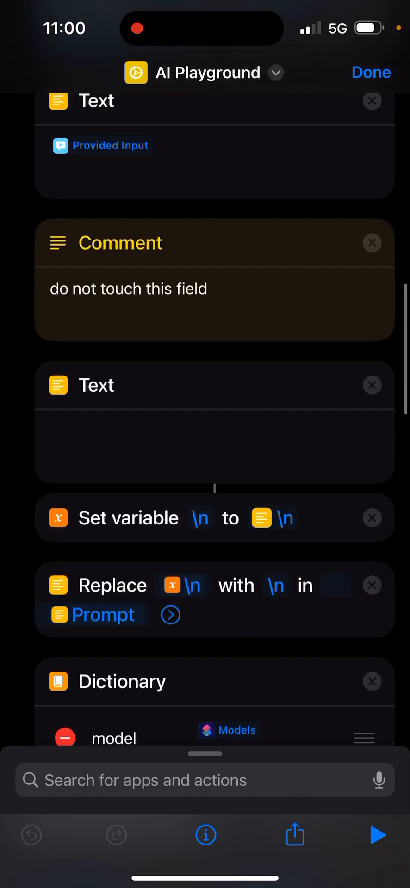
scroll(down, 3)
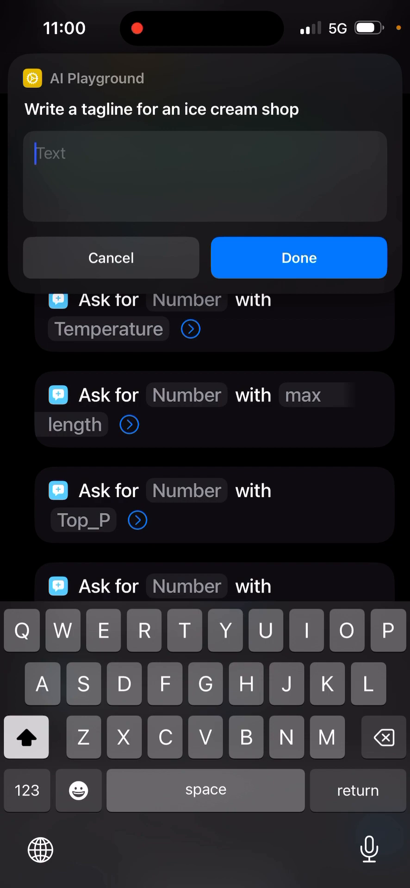
Enter the prompt 'List 5 programming languages' in the Ask for Text dialog.
text(List 5 progra)
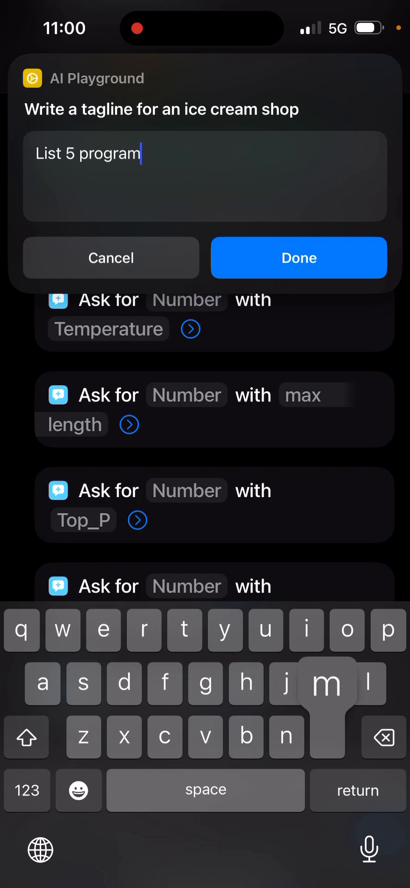
text(ming languages)
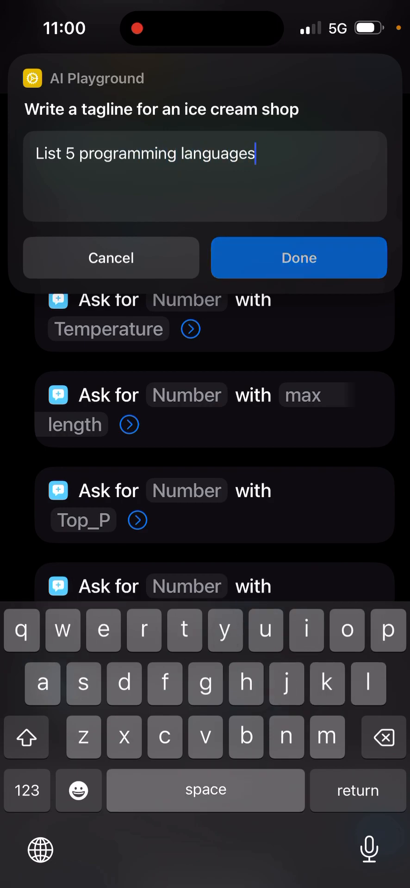
Submit the prompt and accept Temperature 0.5, Top_P 1, Frequency 0.1, Presence 0.2.
click(298, 258)
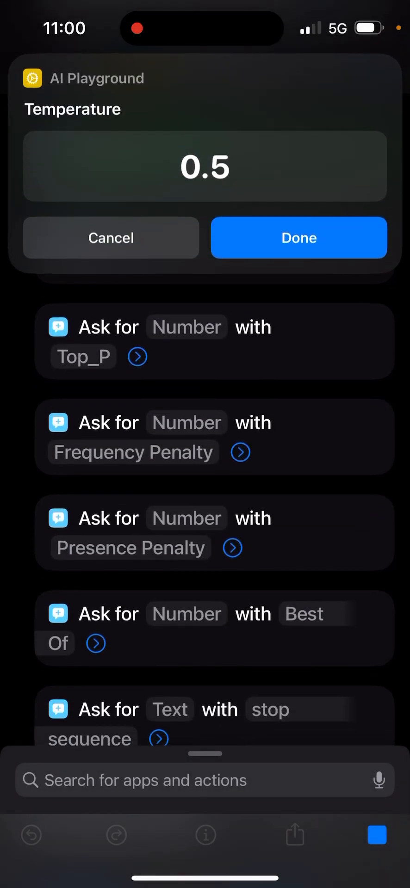
click(298, 237)
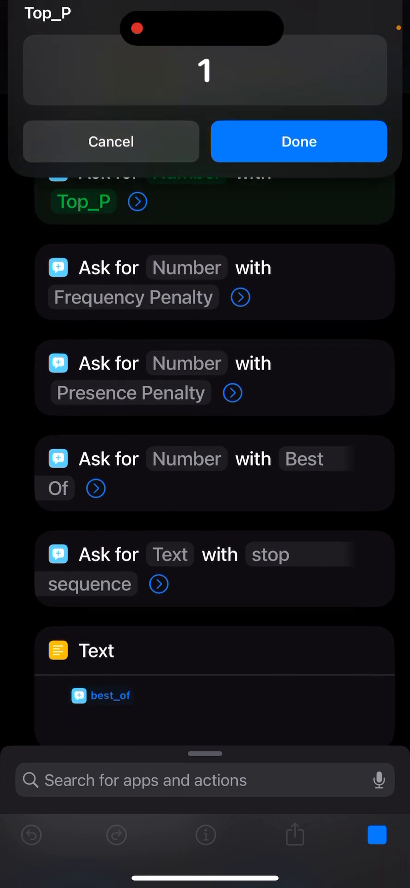
click(299, 141)
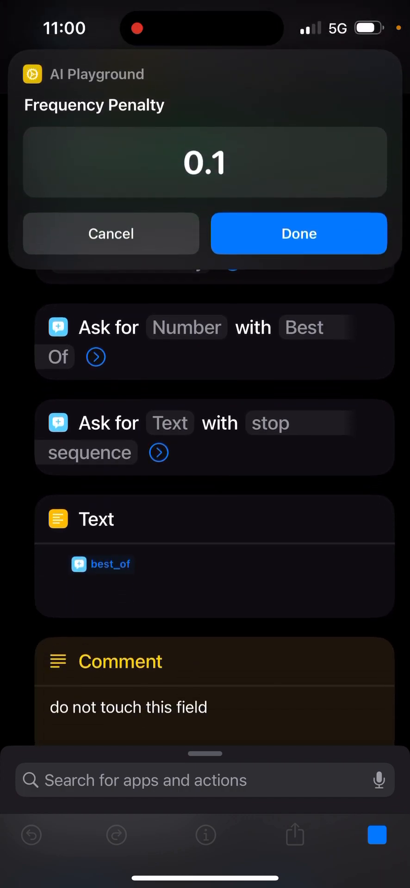
click(299, 233)
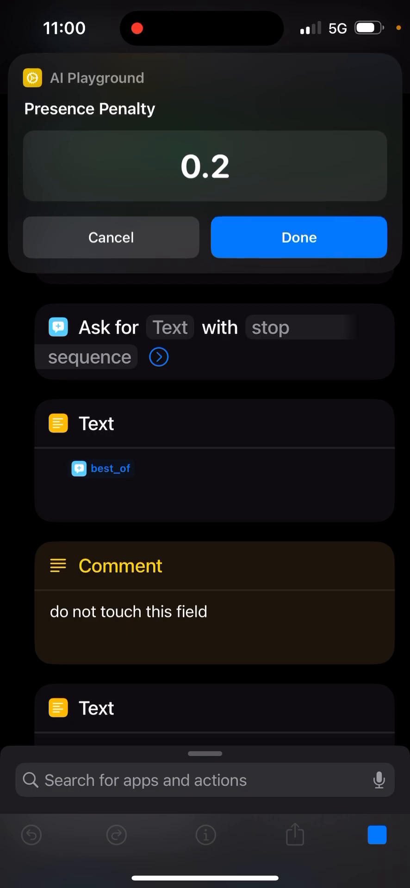
click(299, 237)
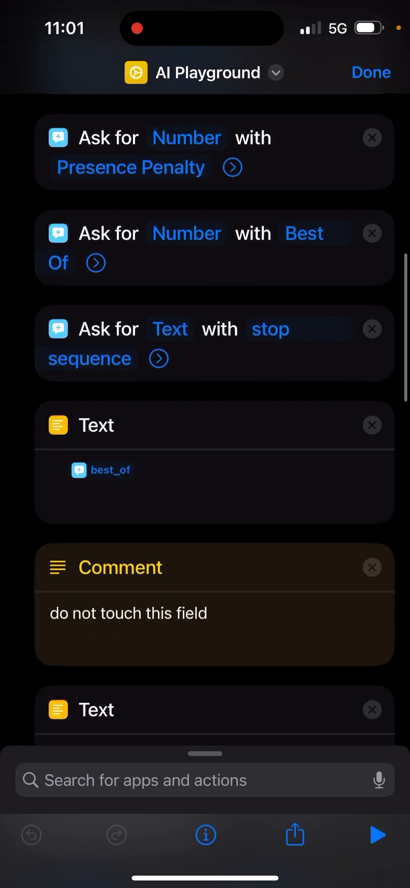
scroll(down, 3)
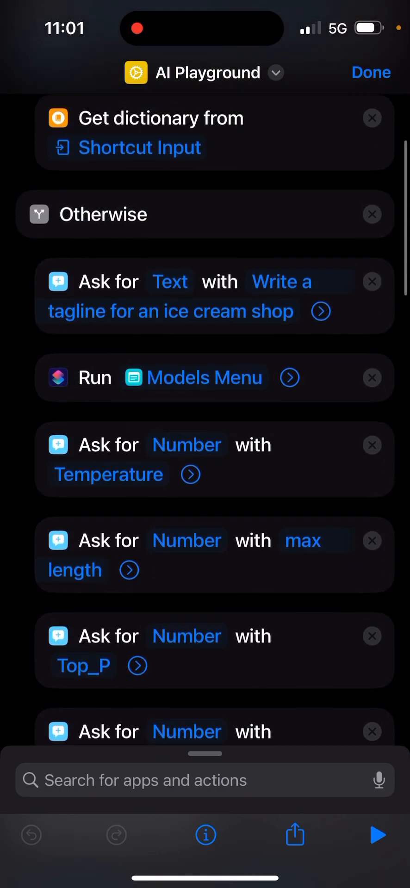
scroll(down, 3)
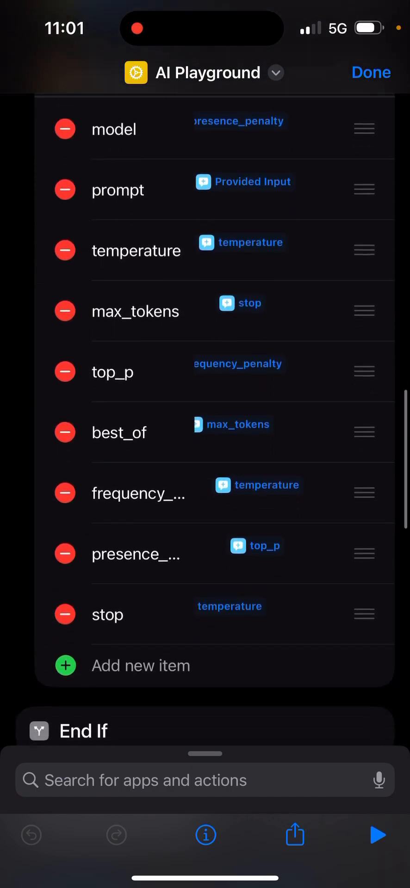
scroll(down, 3)
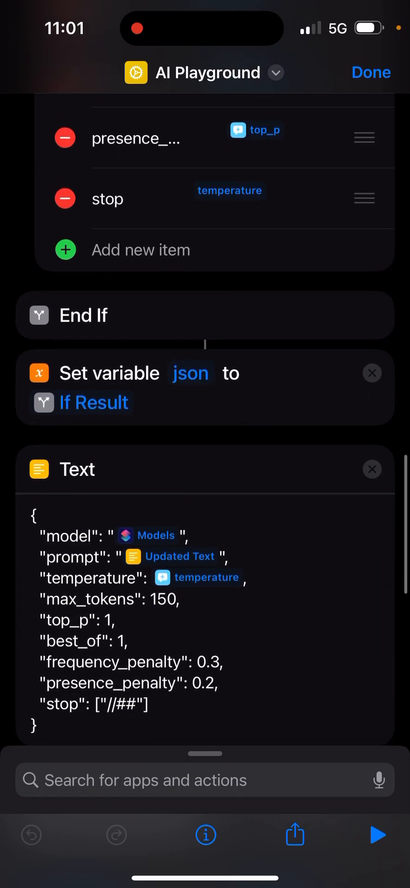
scroll(down, 3)
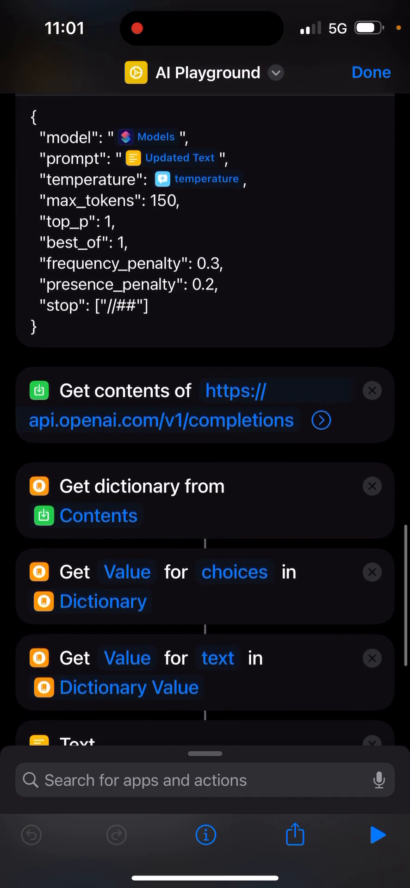
Open AI Playground 1 from Test and shared Shortcuts and scroll to its OpenAI request.
click(371, 73)
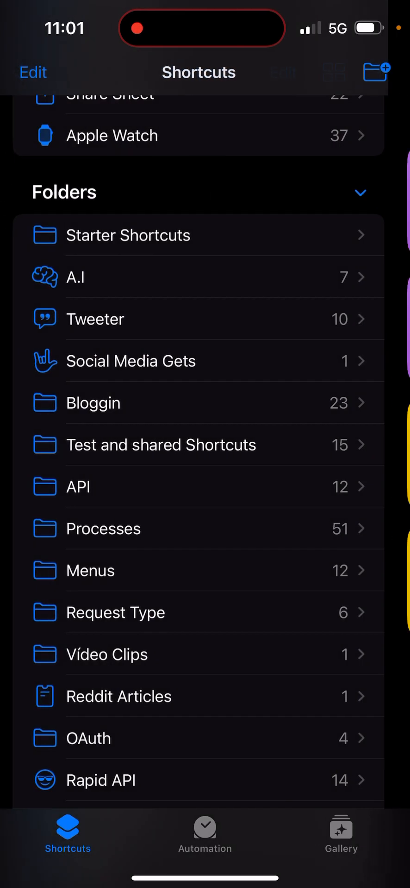
click(160, 444)
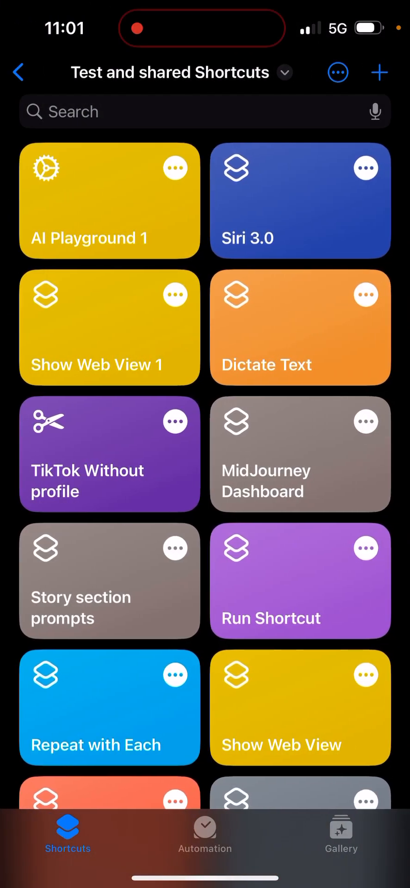
click(109, 202)
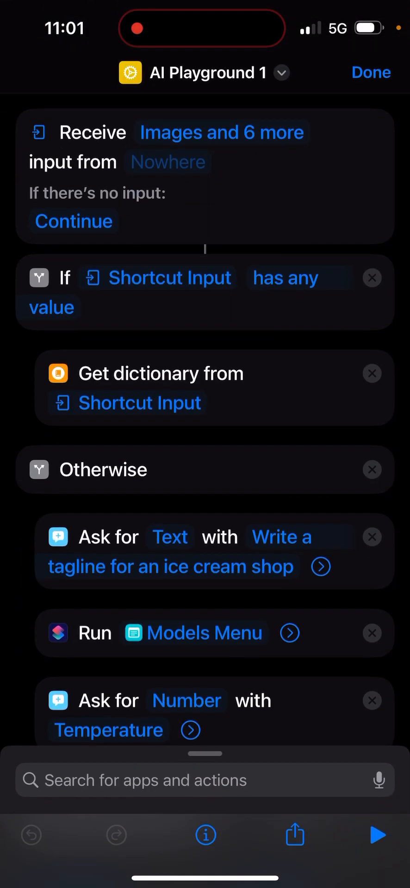
scroll(down, 3)
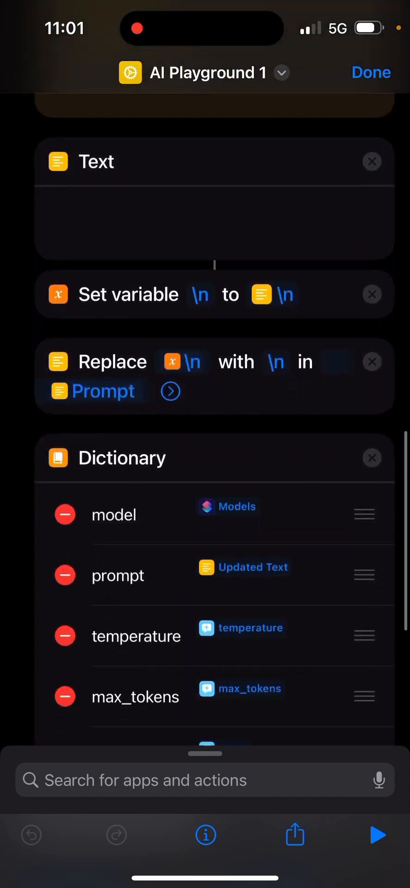
scroll(down, 3)
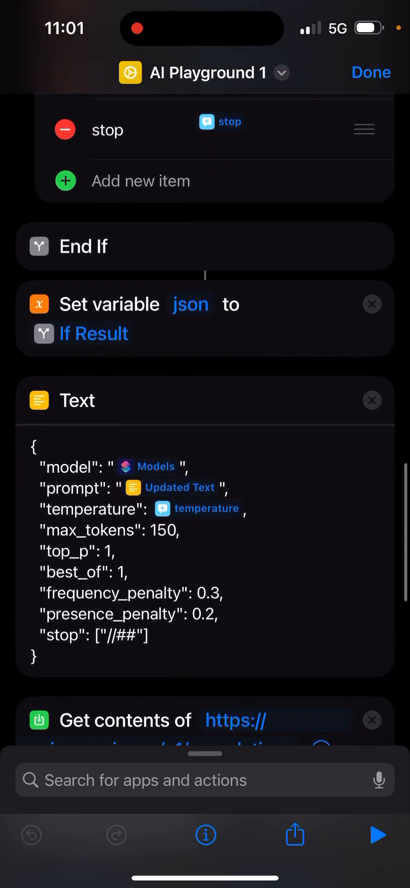
scroll(down, 3)
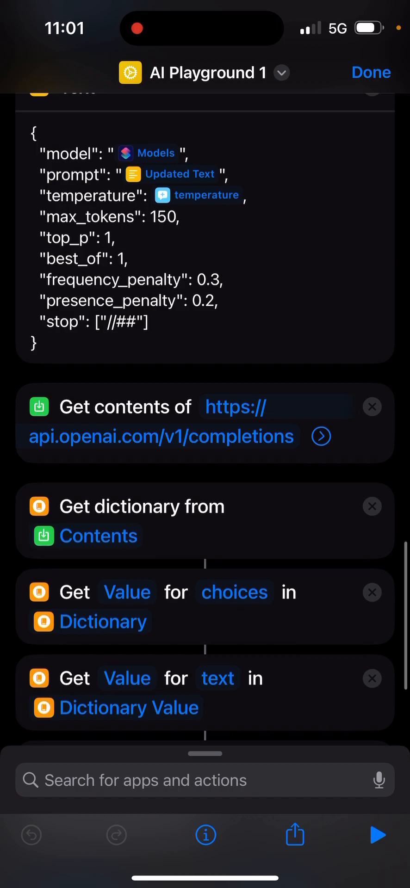
Expand Get contents of and edit the Authorization header's Bearer key placeholder.
click(321, 437)
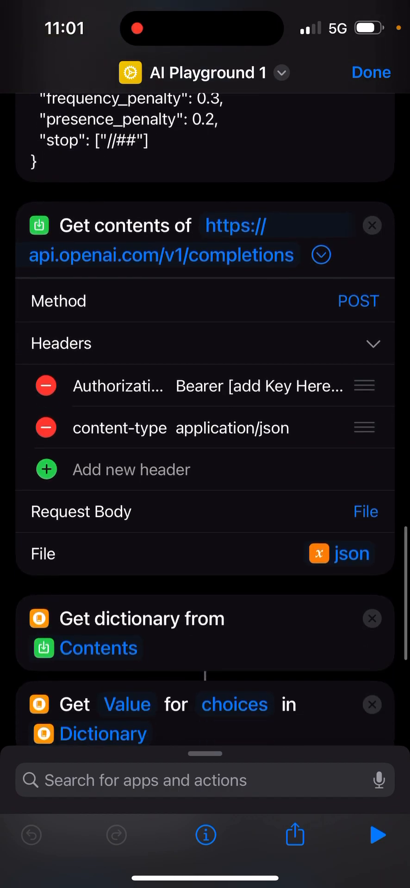
click(255, 386)
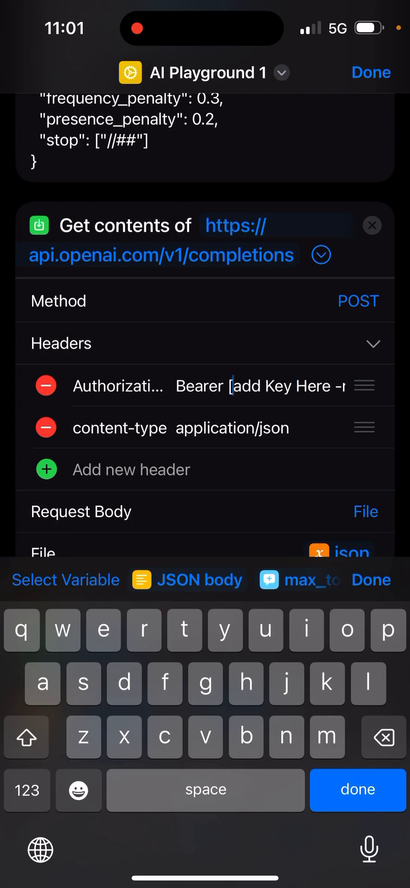
double_click(238, 386)
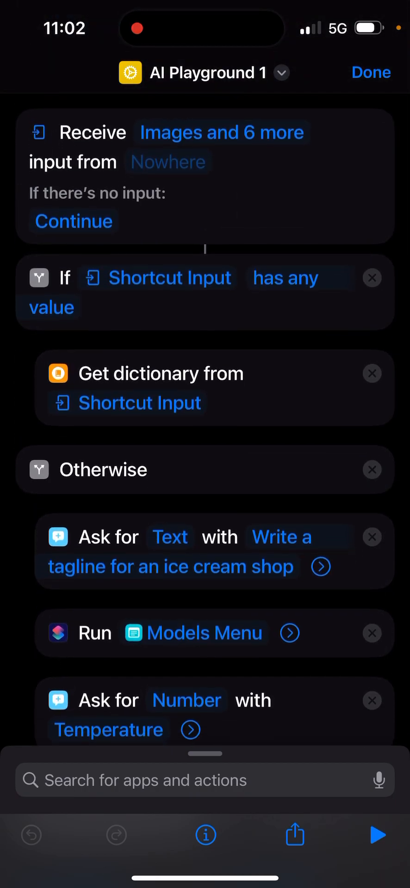
scroll(down, 3)
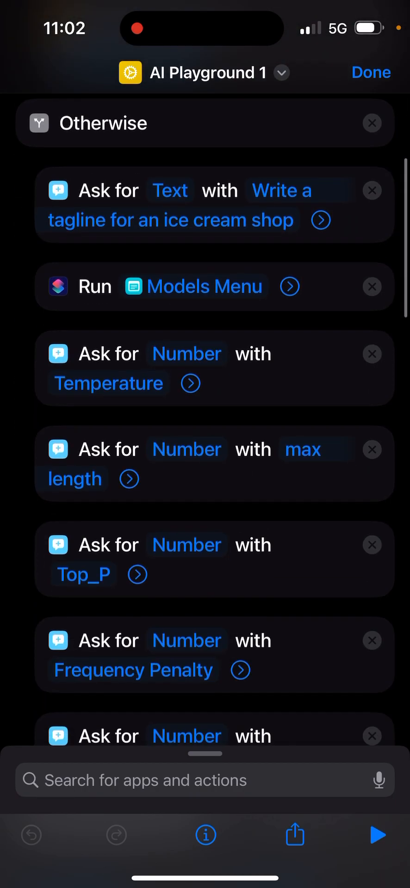
scroll(down, 3)
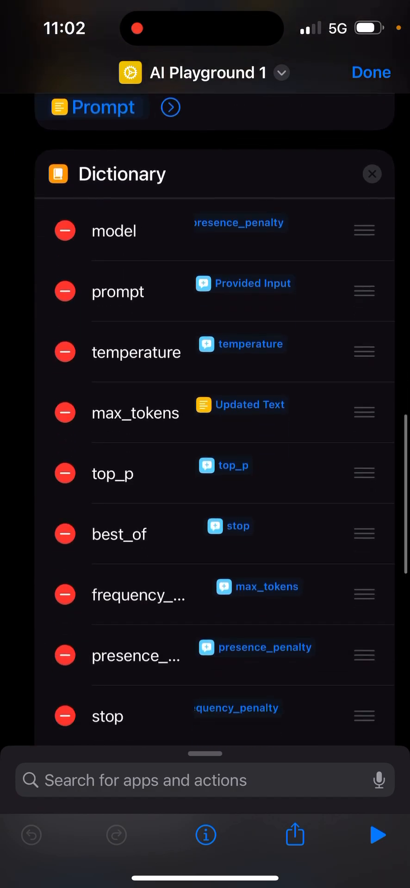
scroll(down, 3)
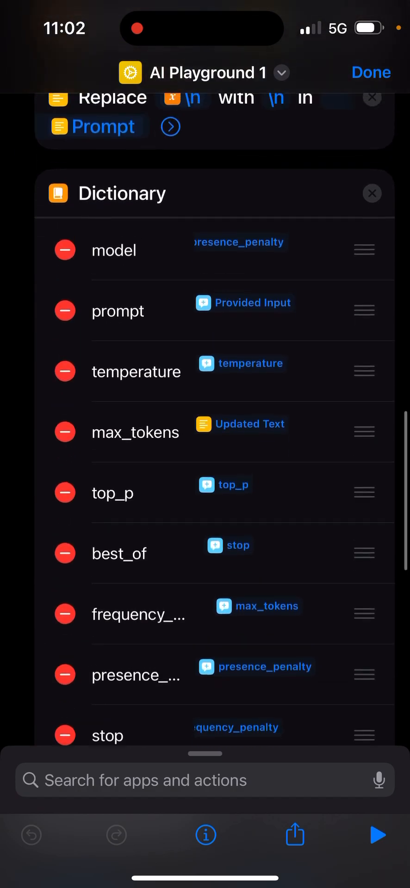
scroll(down, 3)
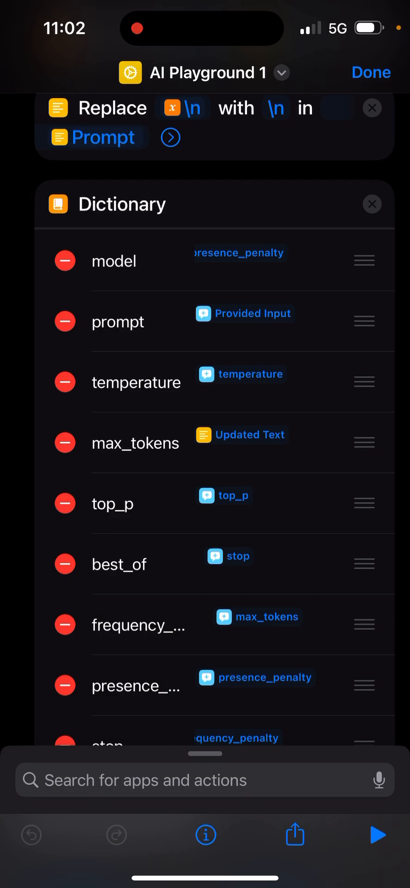
scroll(down, 3)
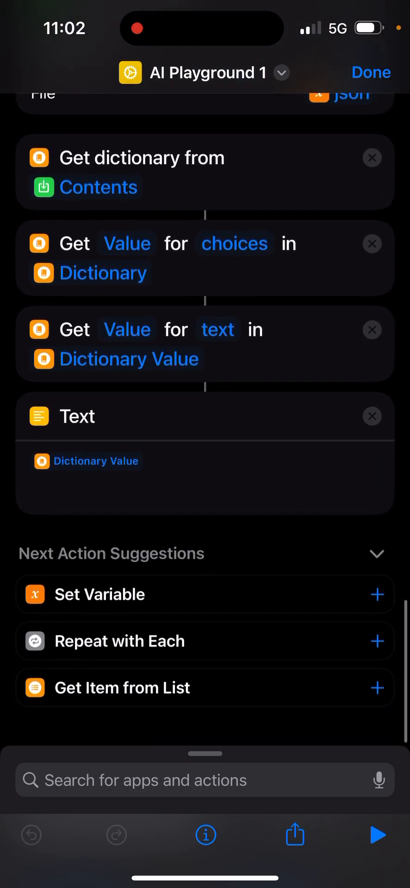
scroll(down, 3)
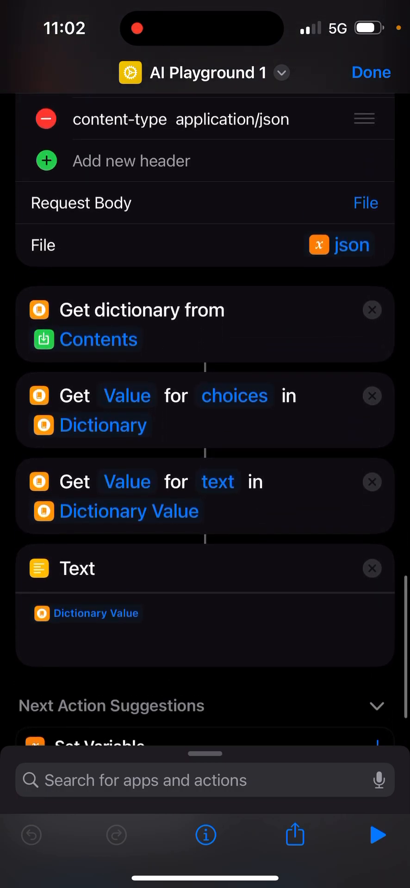